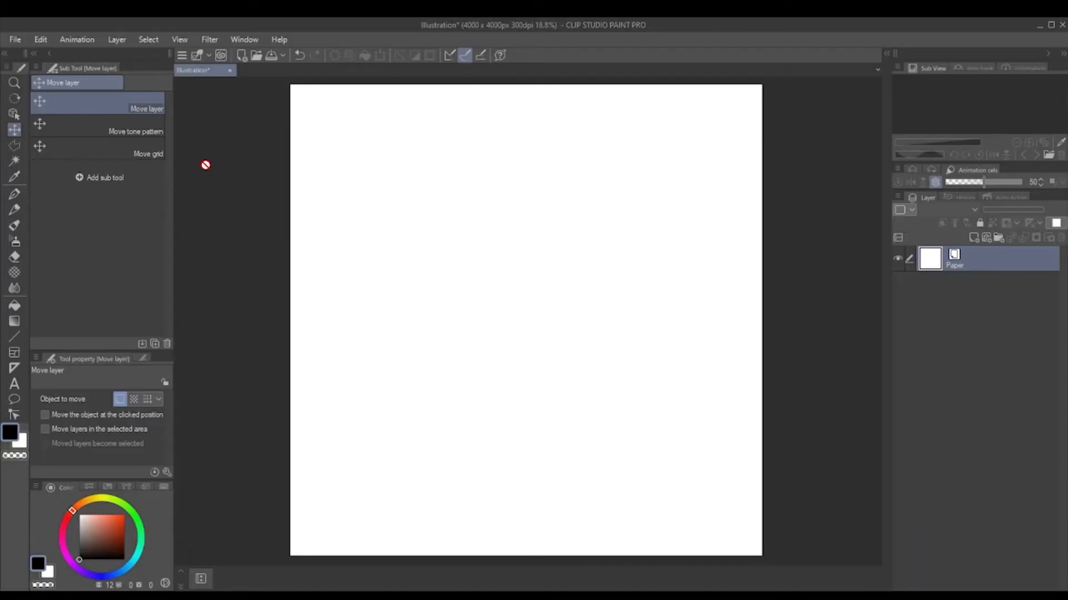
# - Switch to the Balloon tool with T and drag a rounded balloon near the canvas top-left
pyautogui.press('t')
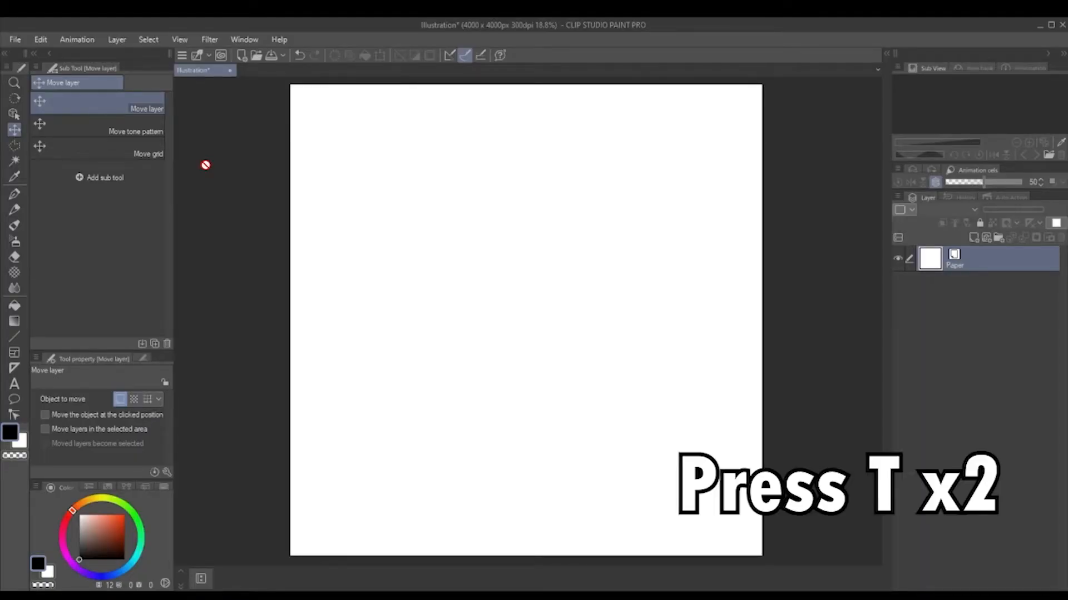
pyautogui.press('t')
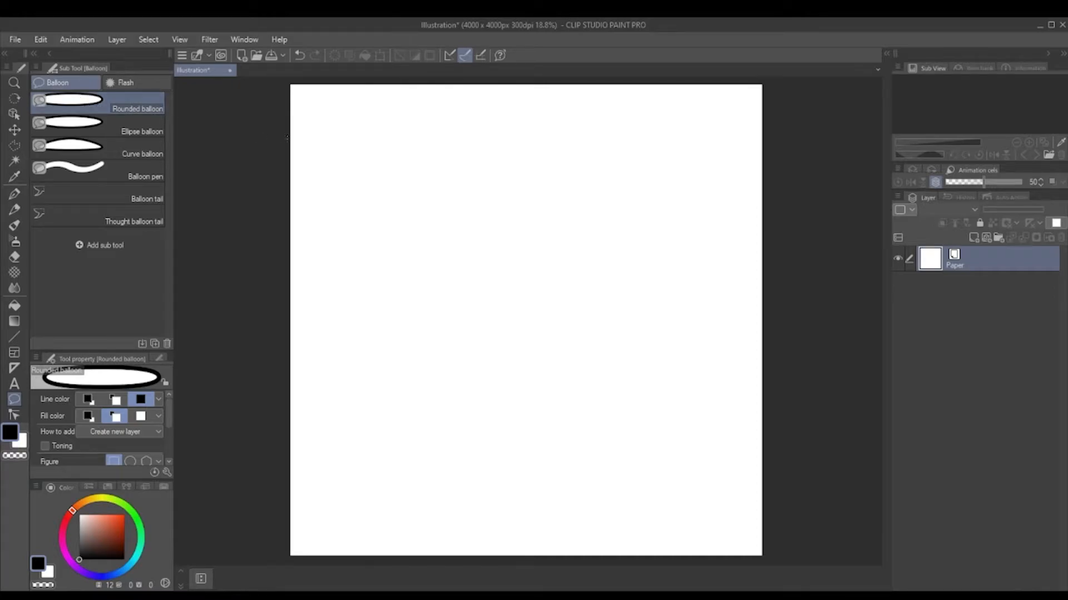
pyautogui.moveTo(323, 136); pyautogui.dragTo(452, 225)
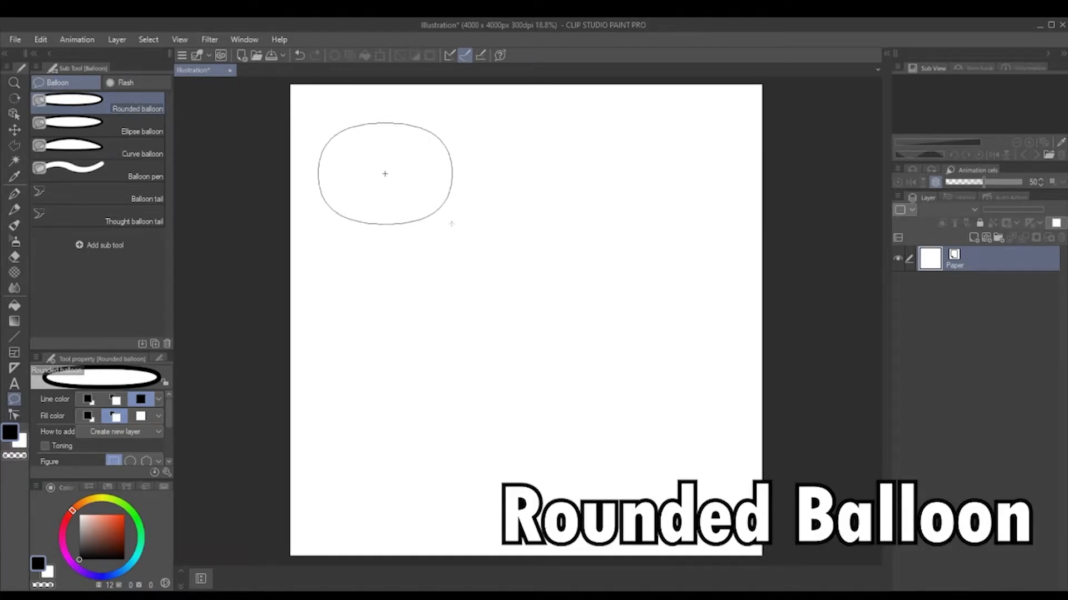
pyautogui.click(102, 130)
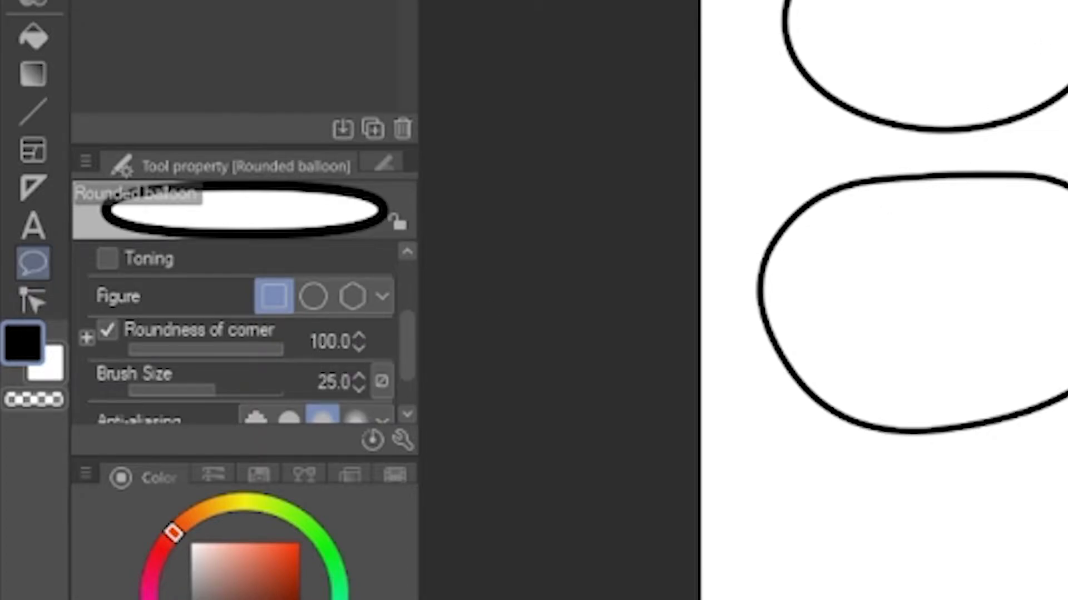
pyautogui.moveTo(184, 367)
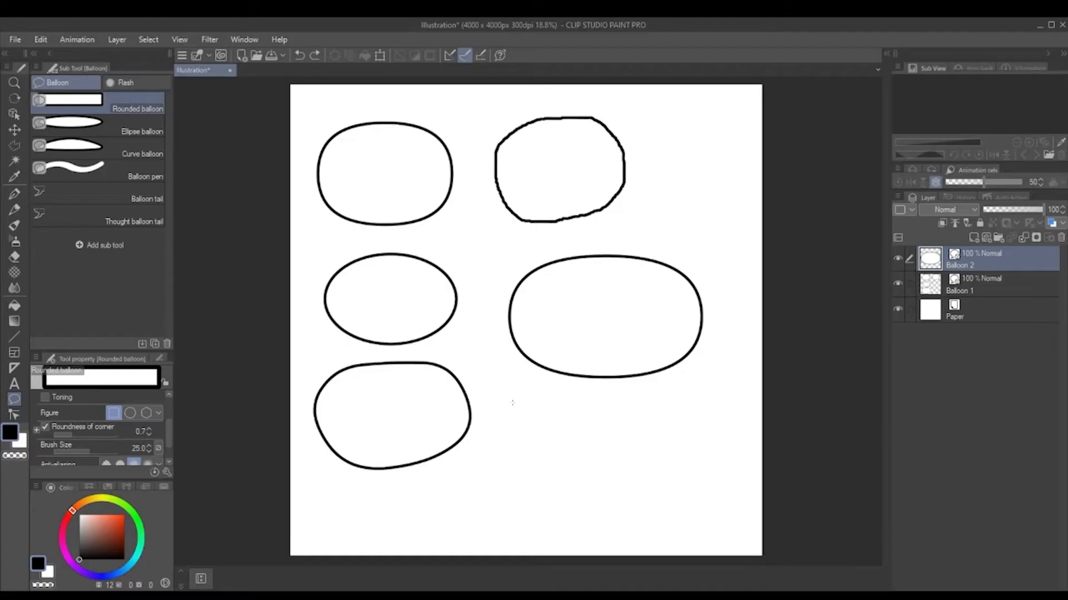
# - Draw another balloon with squarer corners in the canvas centre
pyautogui.moveTo(507, 394); pyautogui.dragTo(713, 487)
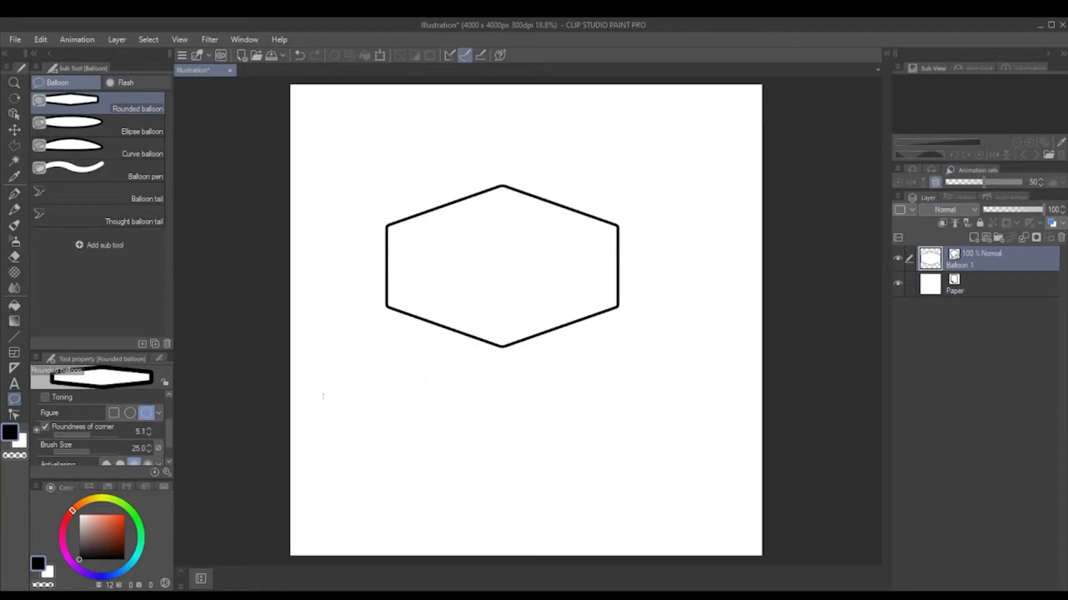
# - Restore full corner roundness, test a straight pointed tail, then undo it
pyautogui.click(113, 412)
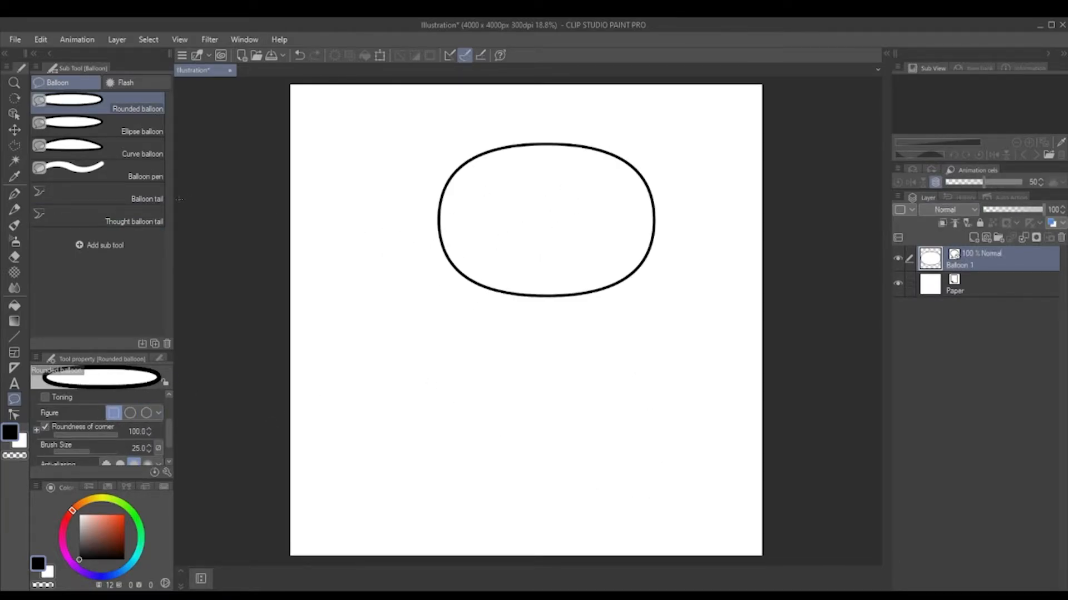
pyautogui.click(147, 198)
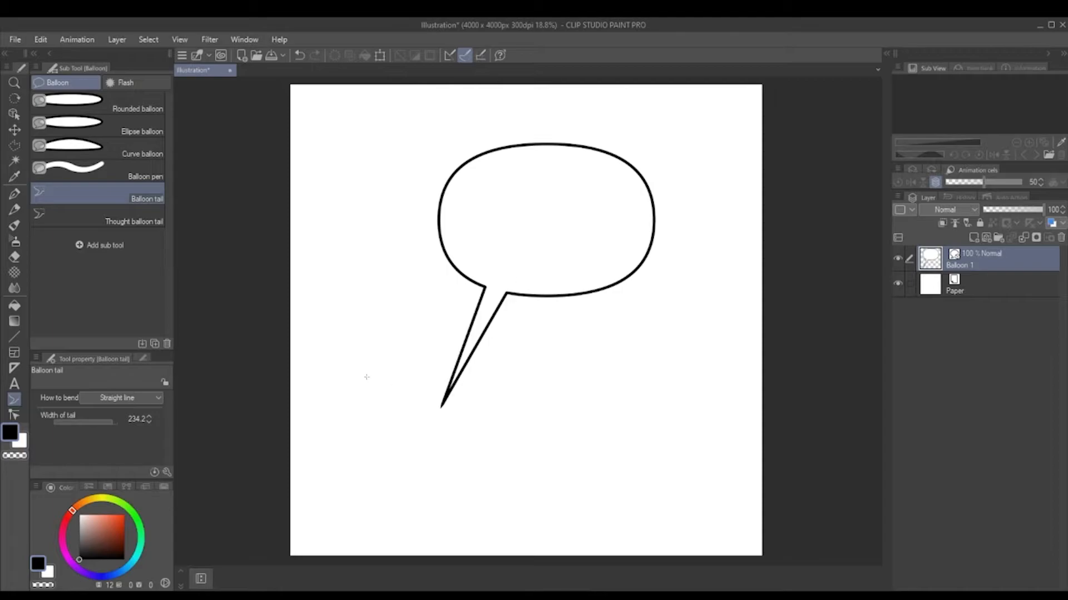
pyautogui.moveTo(116, 422); pyautogui.dragTo(85, 422)
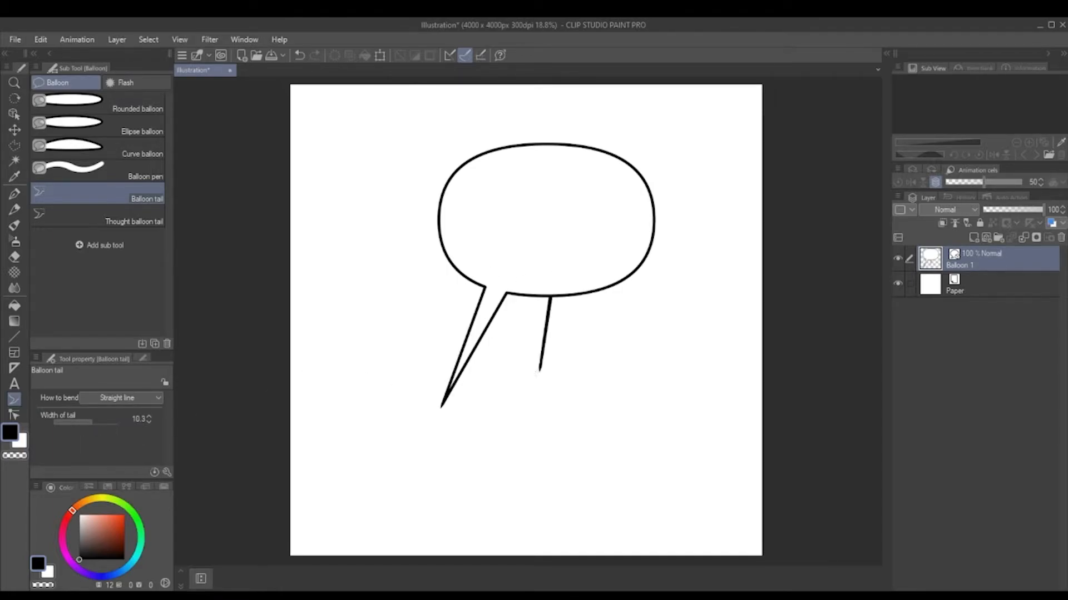
pyautogui.press('ctrl+z')
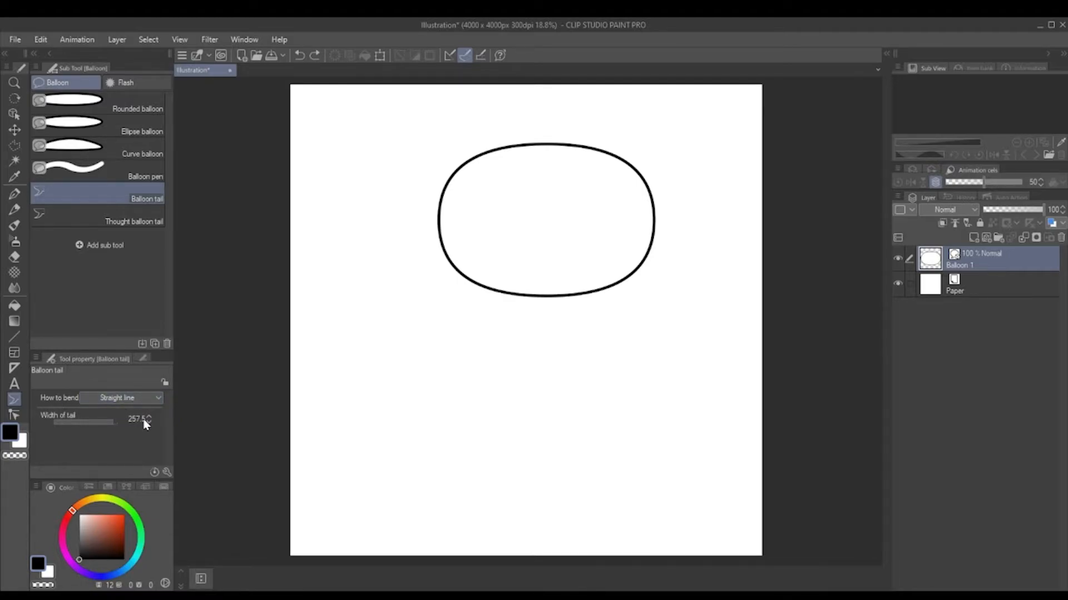
# - Test a zigzag Polyline tail with one bend point from the balloon edge
pyautogui.click(122, 398)
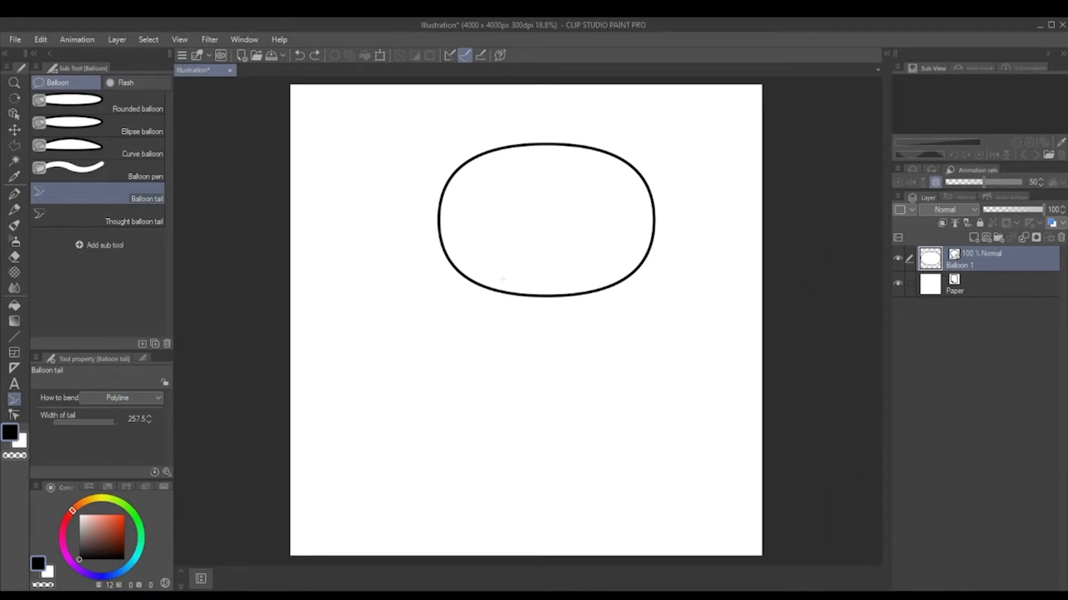
pyautogui.moveTo(487, 257); pyautogui.dragTo(379, 335)
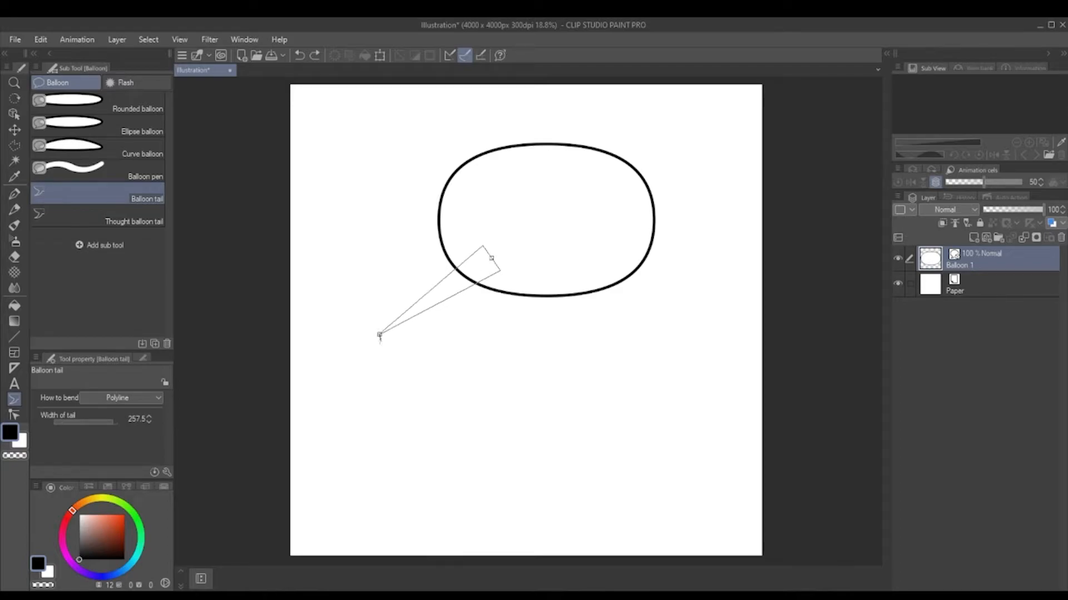
pyautogui.click(338, 452)
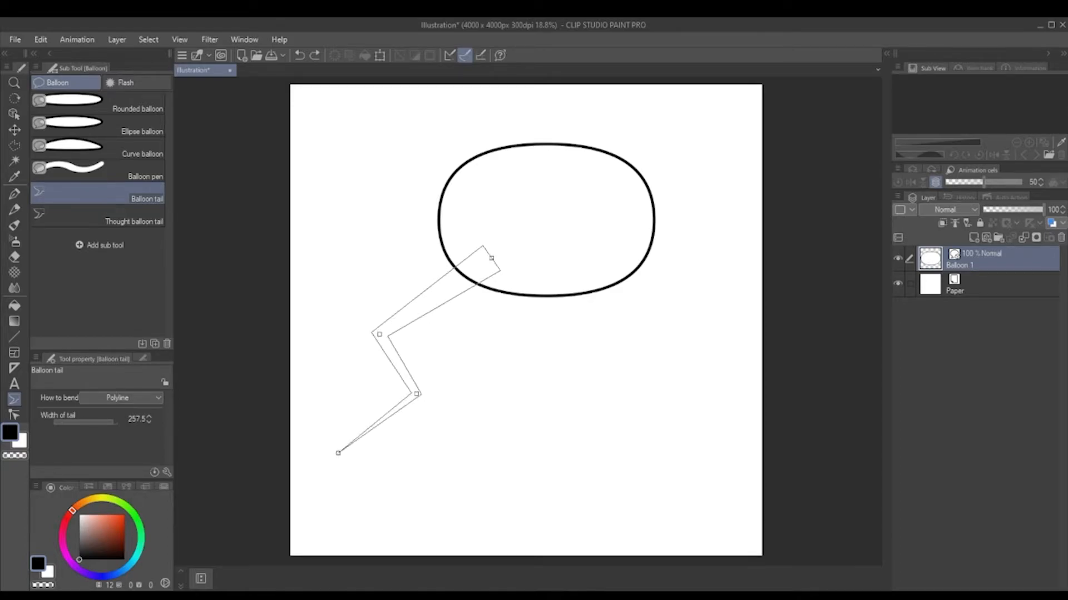
pyautogui.moveTo(338, 451); pyautogui.dragTo(407, 483)
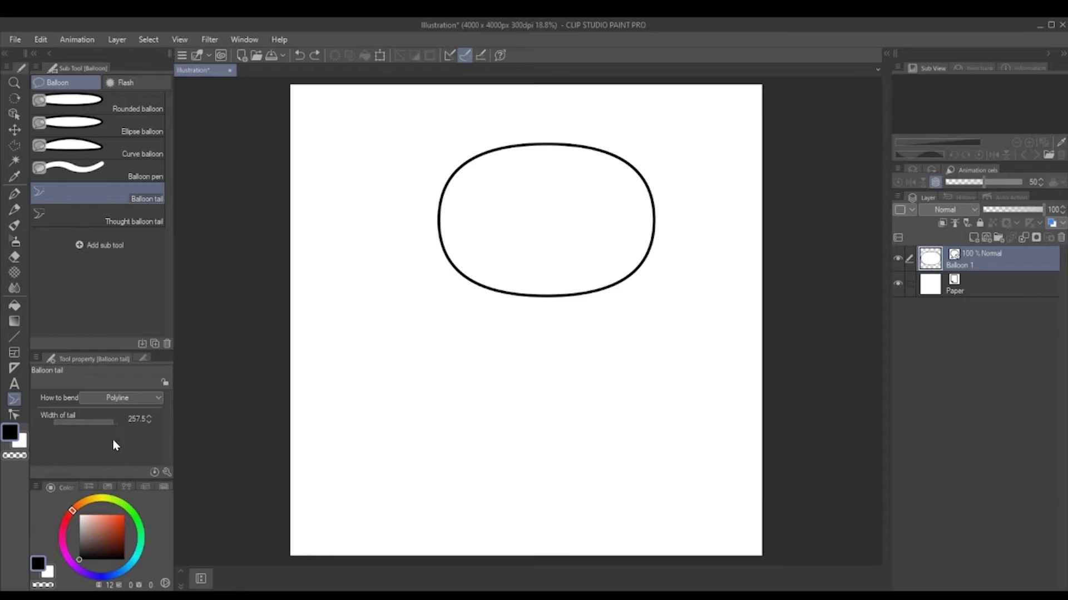
# - Try a curved Spline tail, then redraw a larger tail-less rounded balloon
pyautogui.click(121, 397)
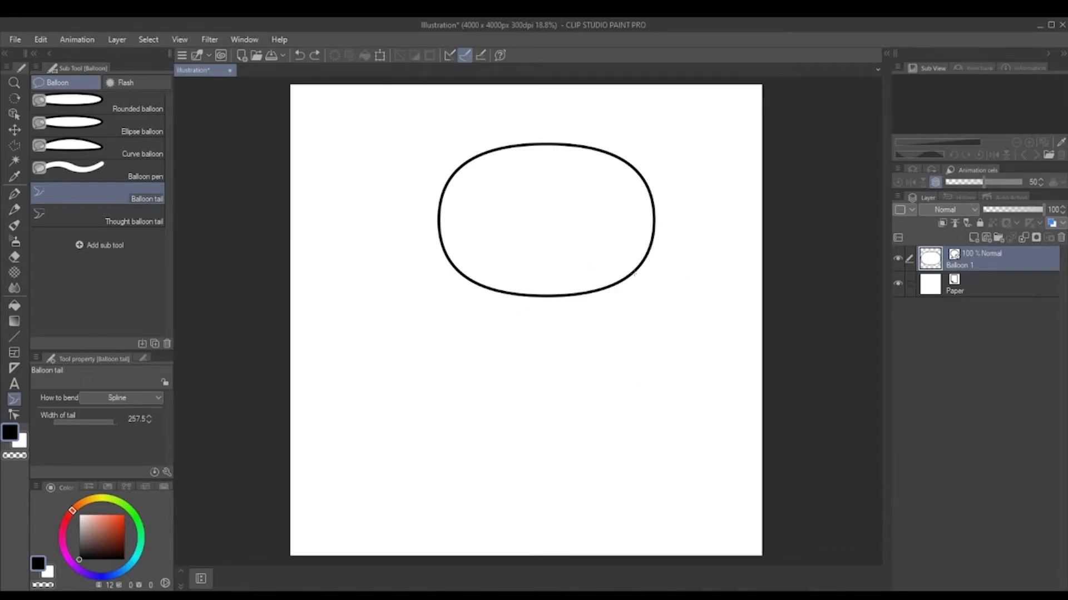
pyautogui.moveTo(483, 273); pyautogui.dragTo(374, 344)
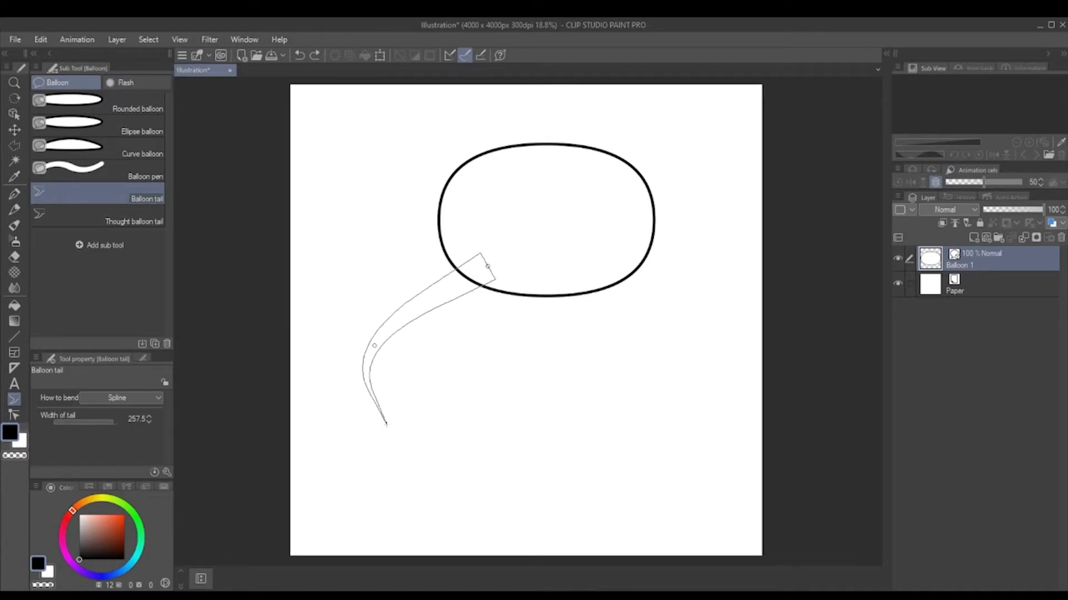
pyautogui.moveTo(382, 422); pyautogui.dragTo(330, 490)
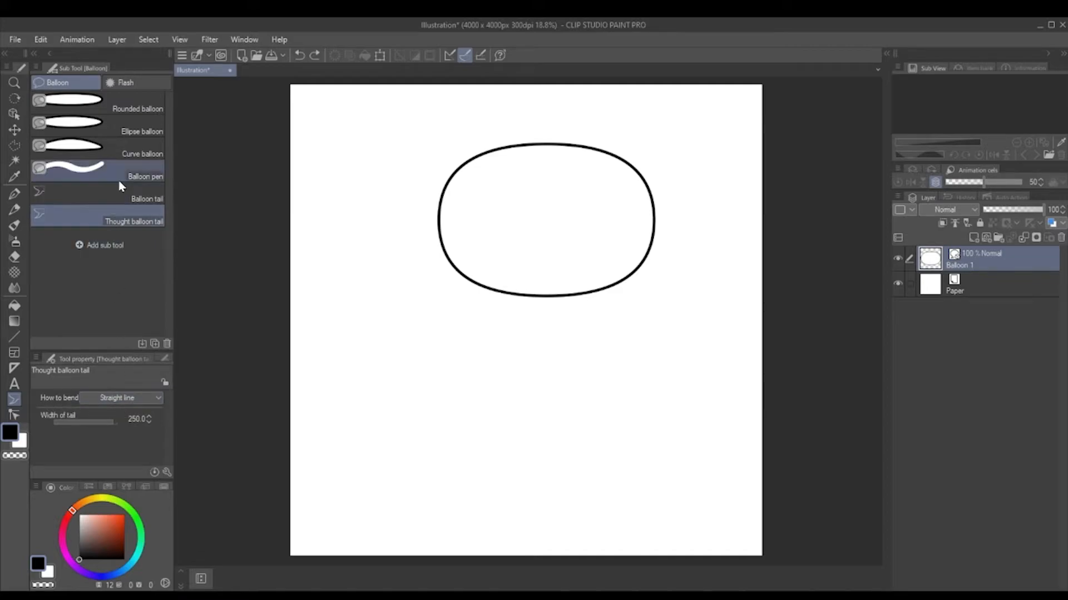
pyautogui.moveTo(572, 266); pyautogui.dragTo(644, 454)
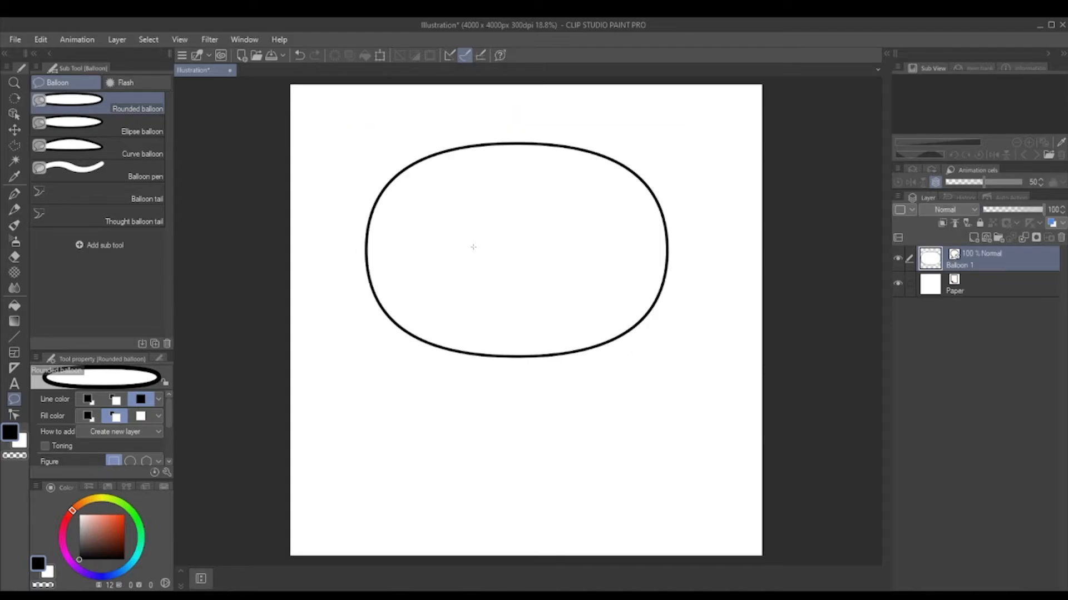
pyautogui.click(14, 383)
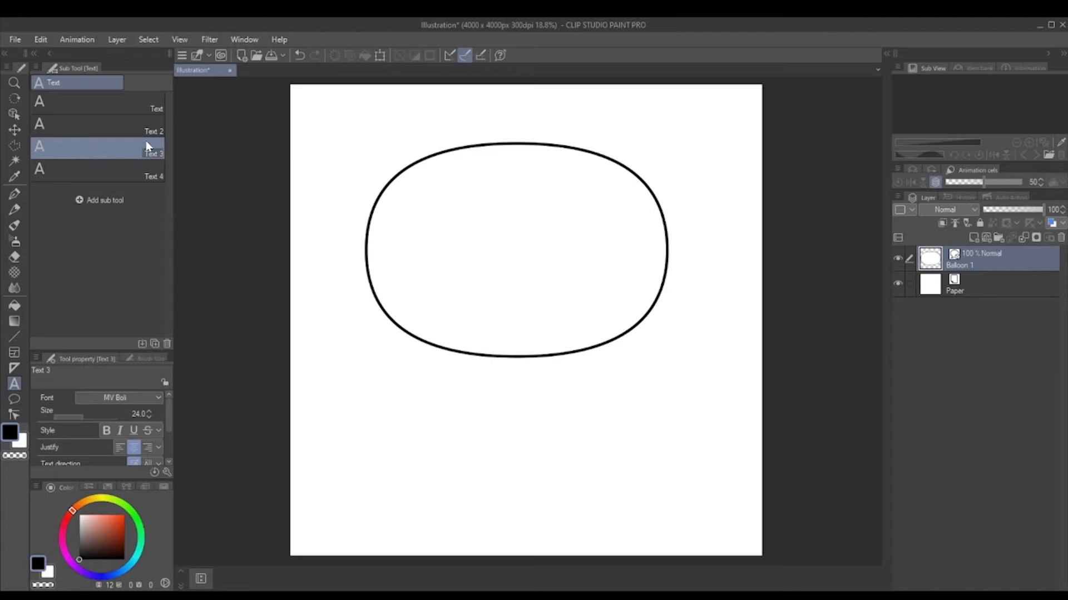
# - Choose the MV Boli handwritten text preset and centre-justify the caption
pyautogui.click(14, 401)
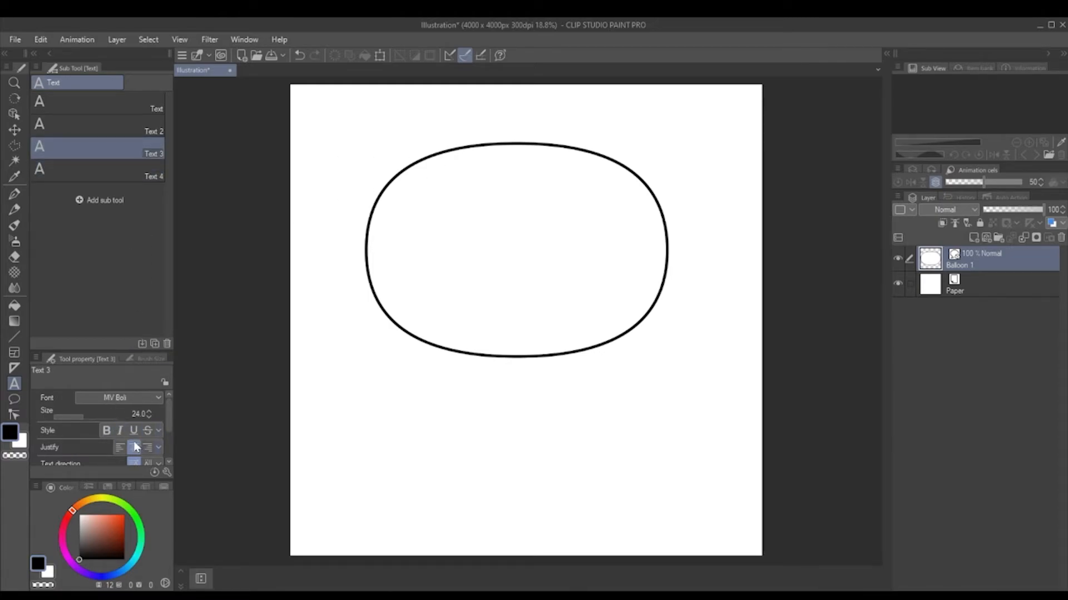
pyautogui.click(133, 447)
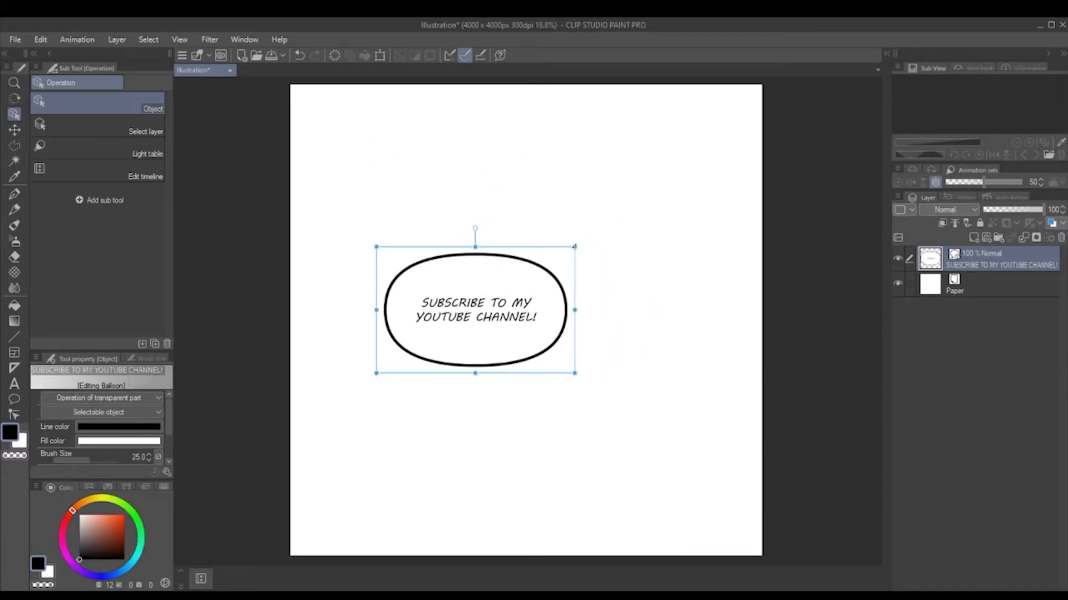
# - Move the captioned balloon up and right, then select the caption text for adjusting
pyautogui.moveTo(475, 310); pyautogui.dragTo(584, 257)
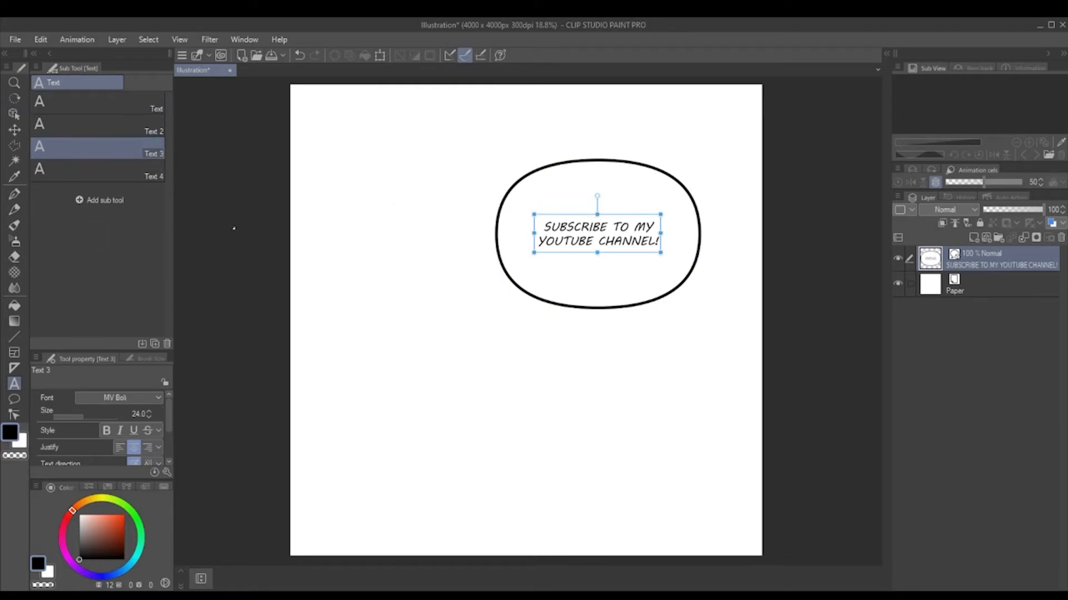
pyautogui.click(14, 400)
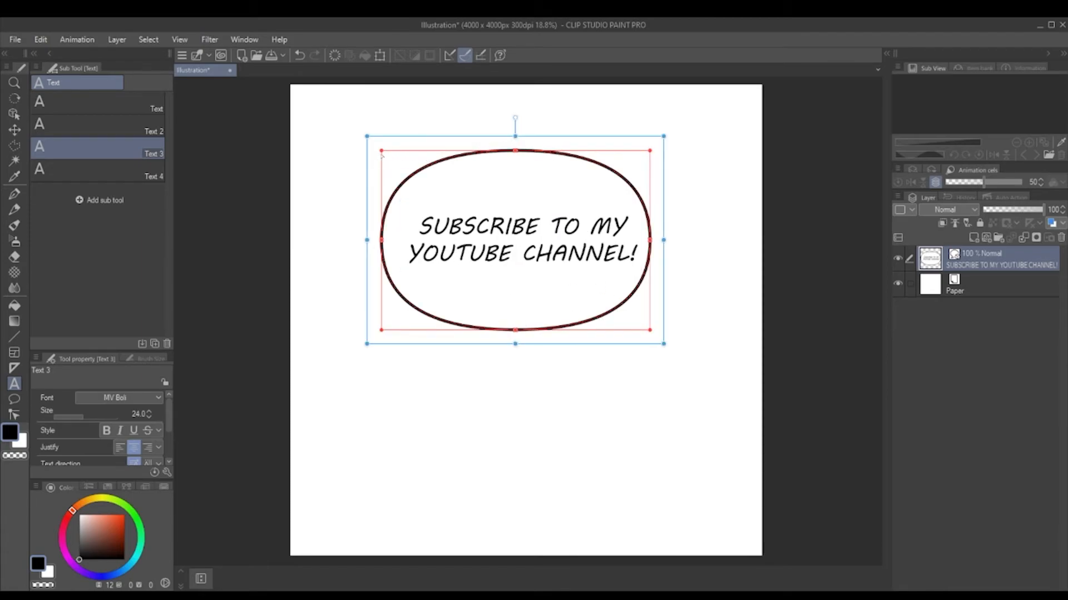
# - Draw a curved tail from the balloon bottom, reshape it, and pull its tip down-left
pyautogui.moveTo(381, 151); pyautogui.dragTo(413, 176)
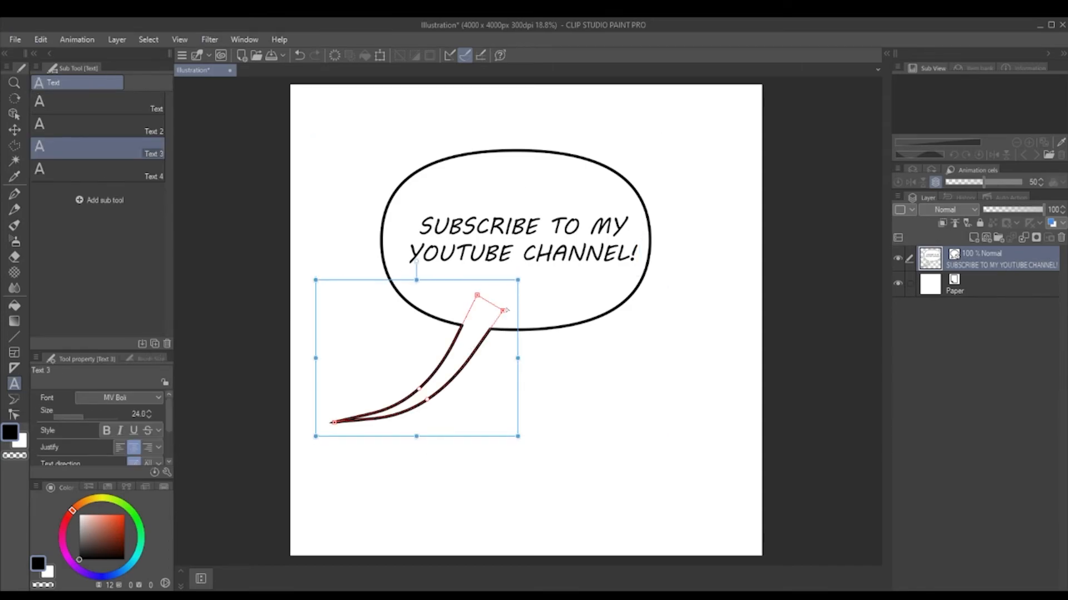
pyautogui.moveTo(476, 296); pyautogui.dragTo(460, 297)
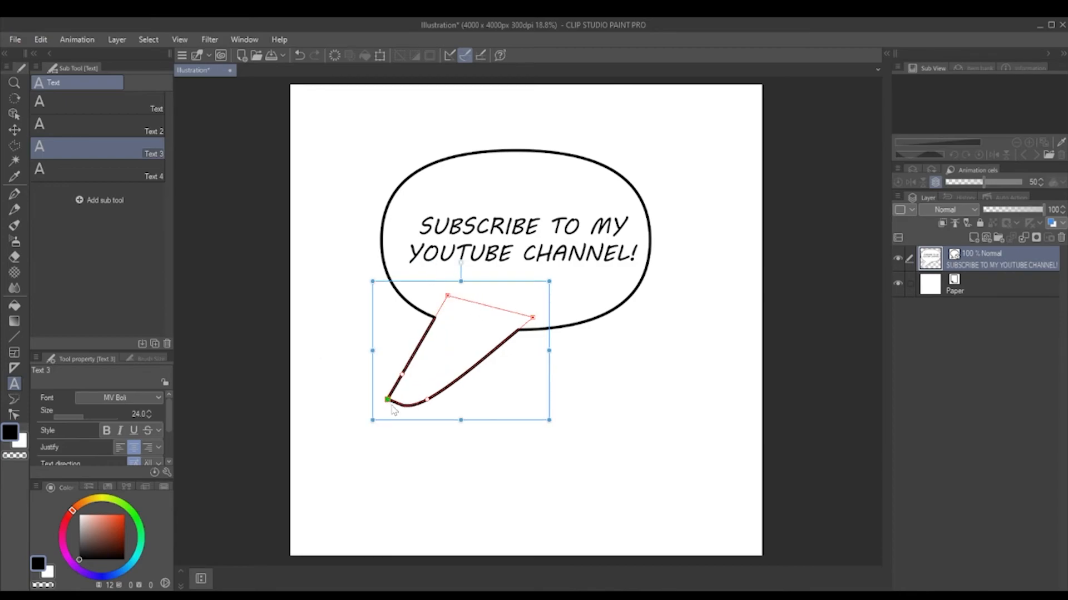
pyautogui.moveTo(387, 400); pyautogui.dragTo(320, 488)
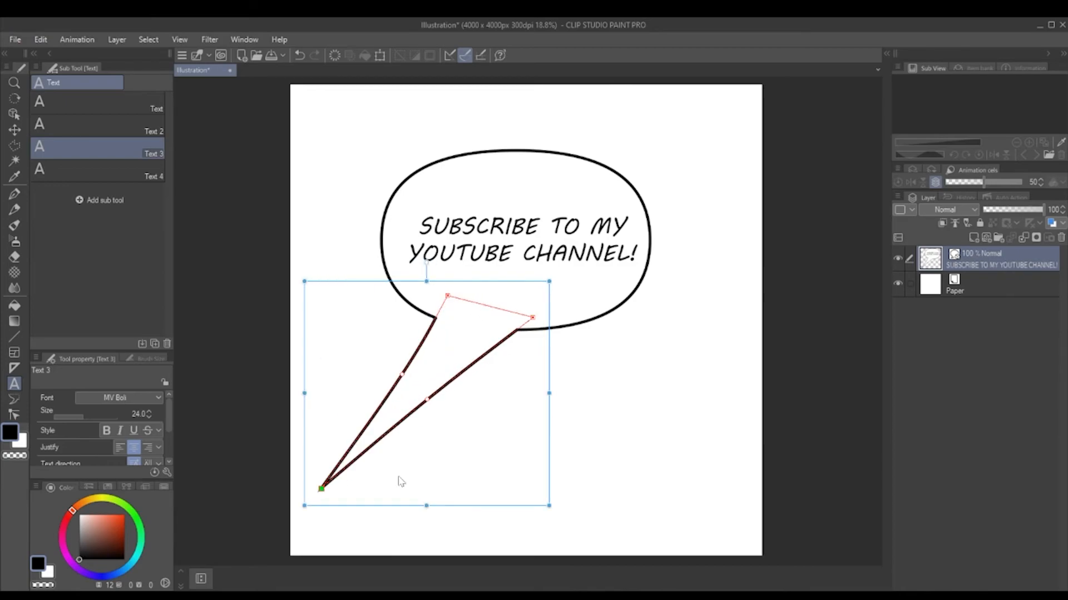